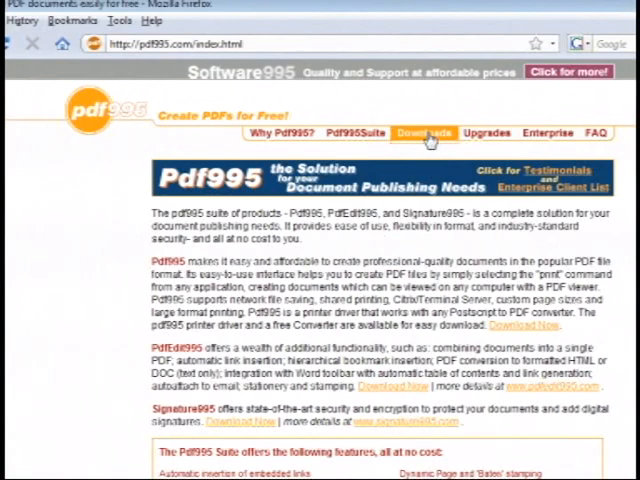
- From the pdf995 Downloads page, save the Pdf995 Printer Driver and Free Converter setup files
{"action": "left_click", "coordinate": [424, 132]}
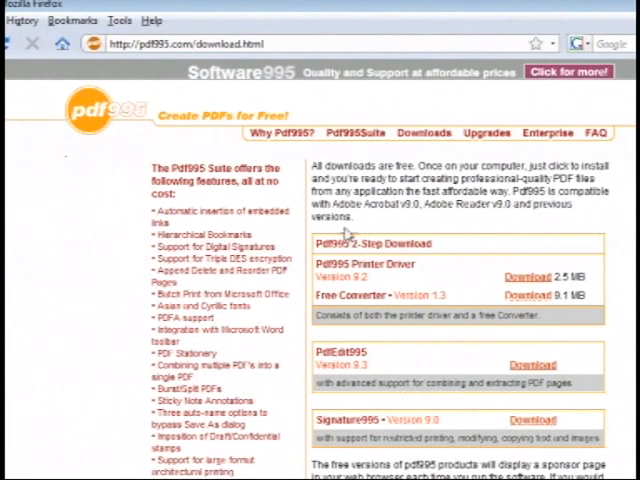
{"action": "mouse_move", "coordinate": [456, 230]}
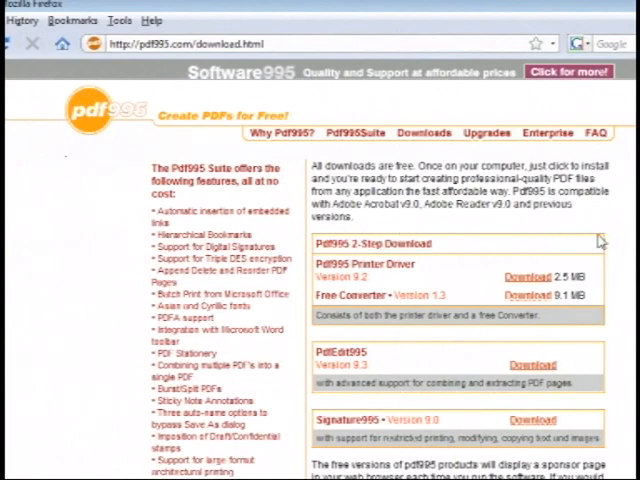
{"action": "mouse_move", "coordinate": [458, 278]}
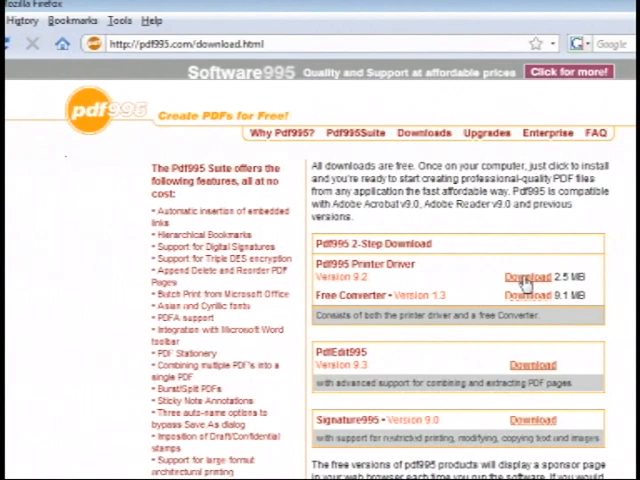
{"action": "left_click", "coordinate": [528, 276]}
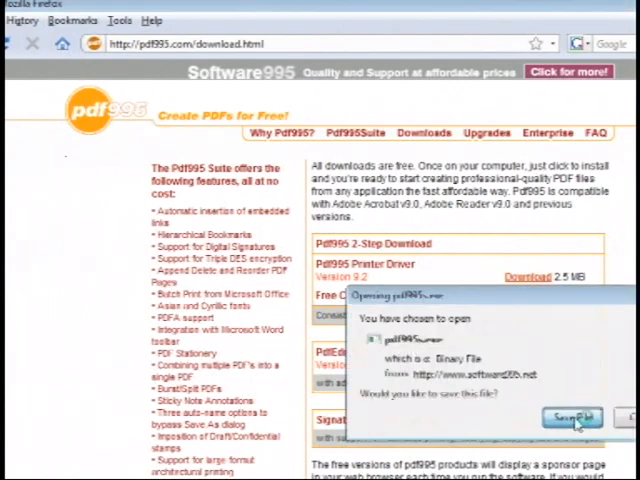
{"action": "left_click", "coordinate": [572, 418]}
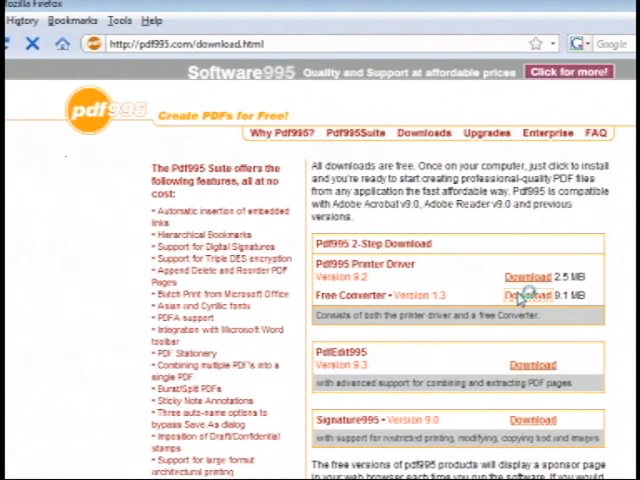
{"action": "left_click", "coordinate": [528, 296]}
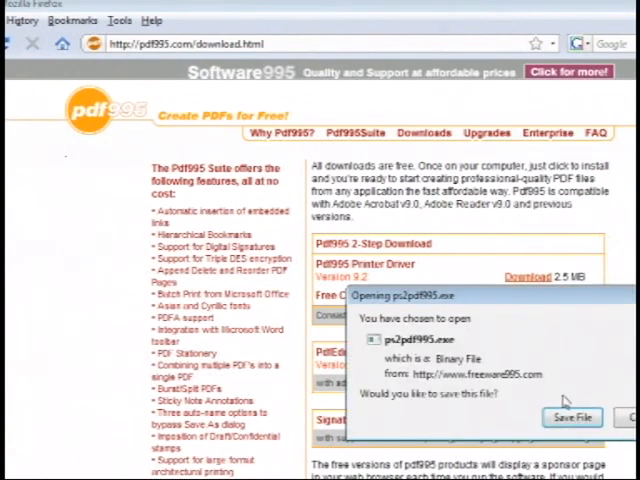
{"action": "left_click", "coordinate": [572, 416]}
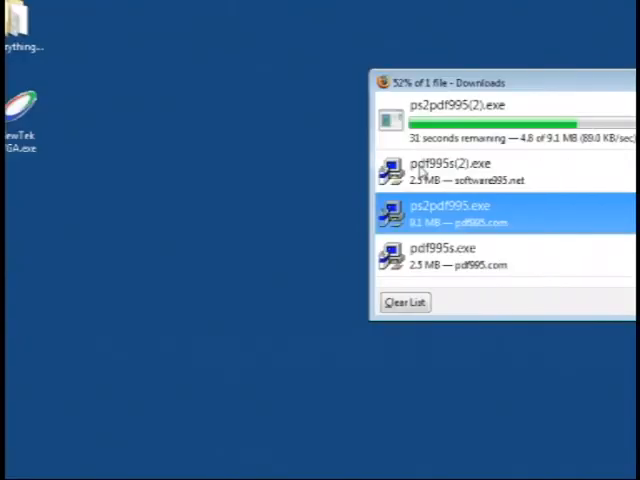
- Run pdf995.exe from the Firefox Downloads window to launch the installer
{"action": "left_click", "coordinate": [444, 256]}
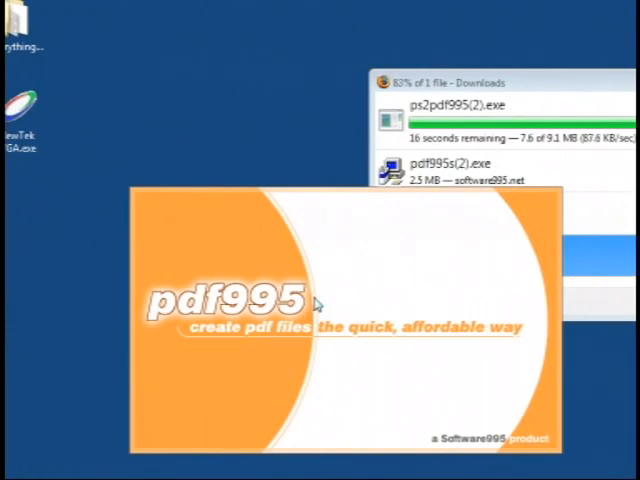
{"action": "mouse_move", "coordinate": [522, 200]}
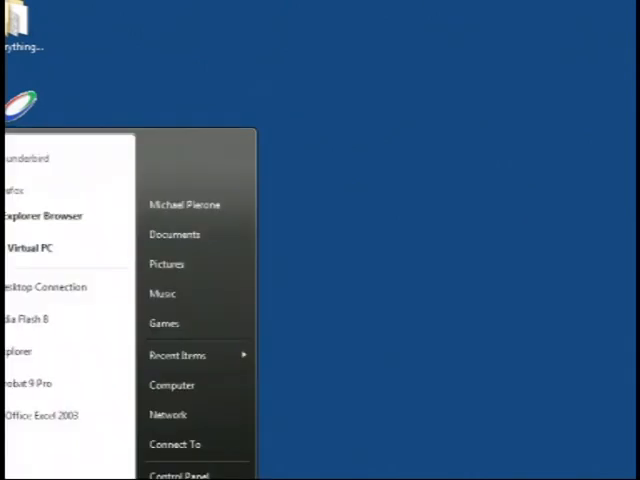
- In Control Panel's Classic View Printers folder, select PDF995 as an installed printer
{"action": "left_click", "coordinate": [176, 472]}
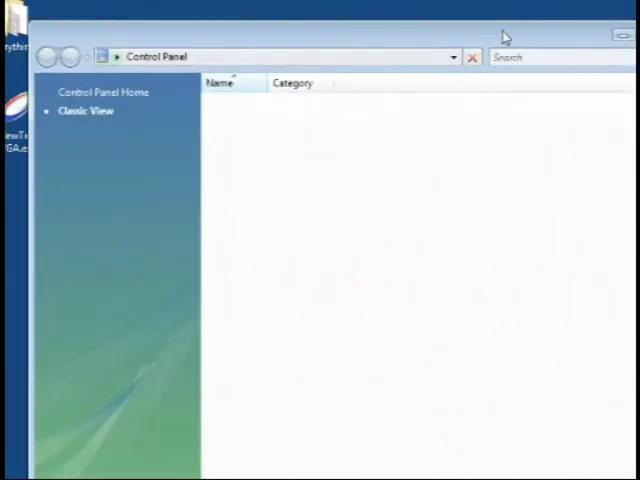
{"action": "left_click", "coordinate": [84, 112]}
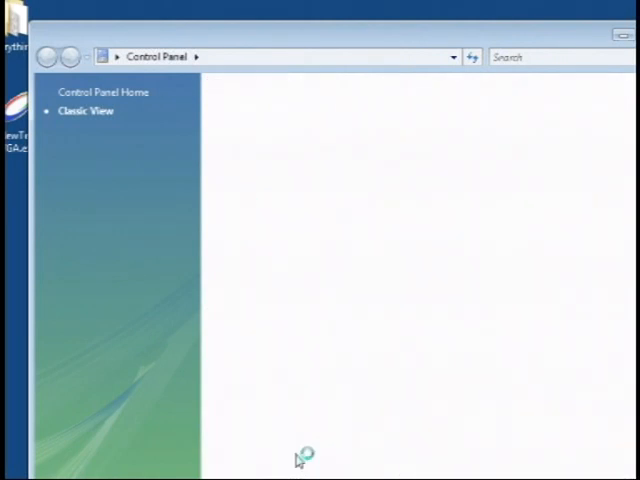
{"action": "left_click", "coordinate": [300, 456]}
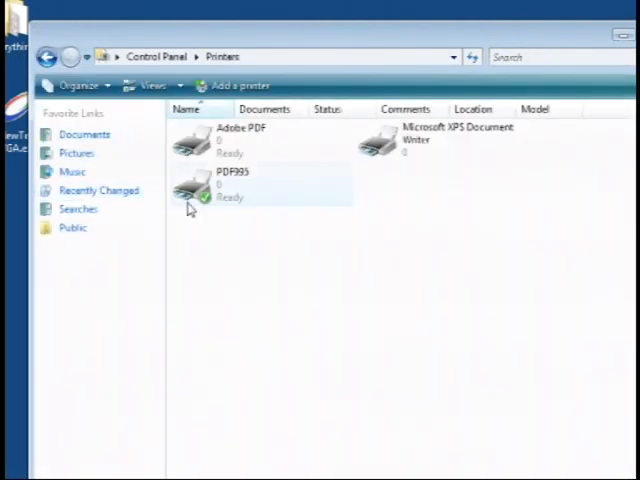
{"action": "left_click", "coordinate": [234, 184]}
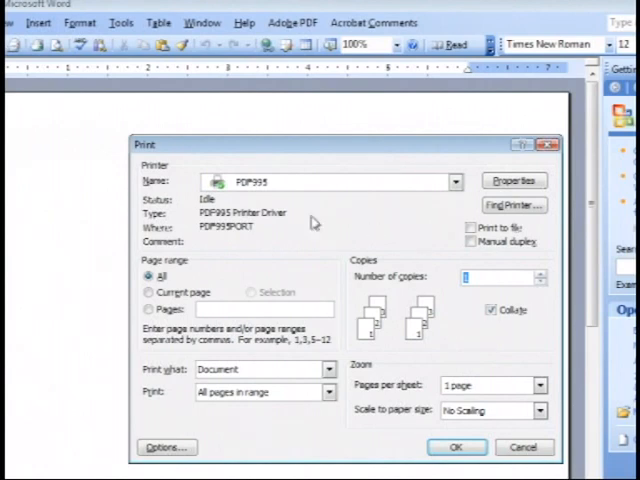
{"action": "mouse_move", "coordinate": [380, 190]}
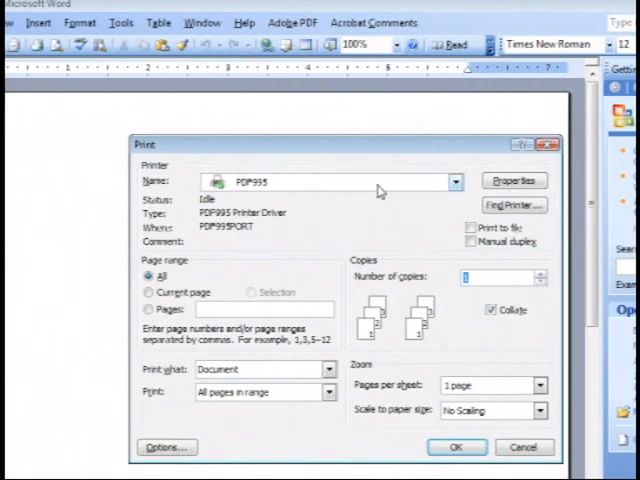
- In Word's Print dialog, try Microsoft XPS Document Writer, then print with PDF995 selected
{"action": "left_click", "coordinate": [456, 180]}
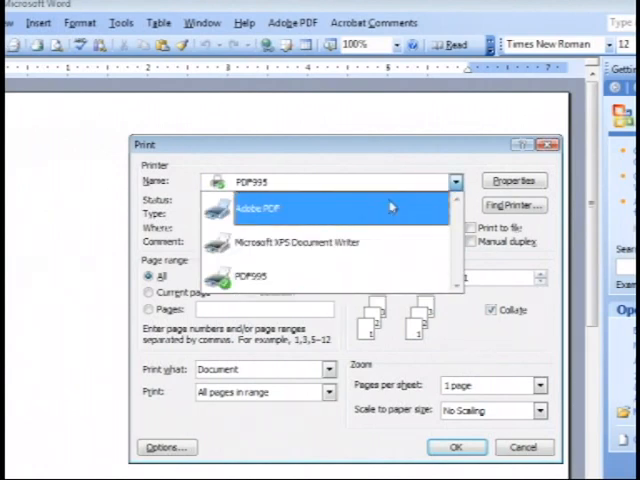
{"action": "left_click", "coordinate": [296, 242]}
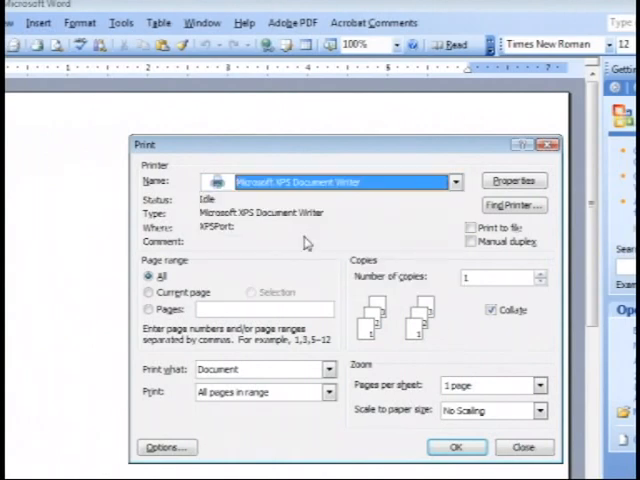
{"action": "left_click", "coordinate": [456, 180]}
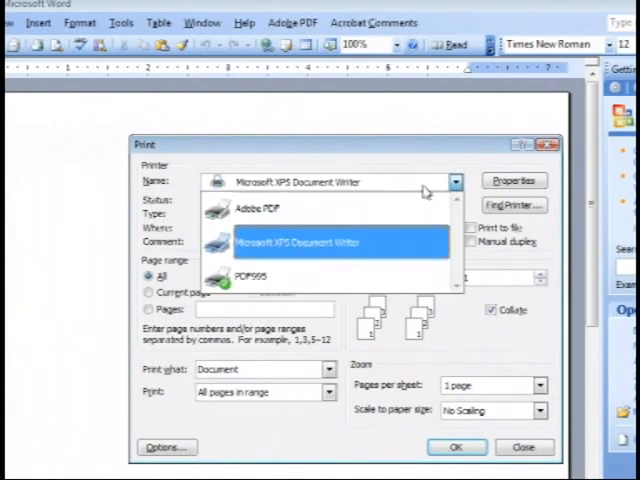
{"action": "left_click", "coordinate": [252, 276]}
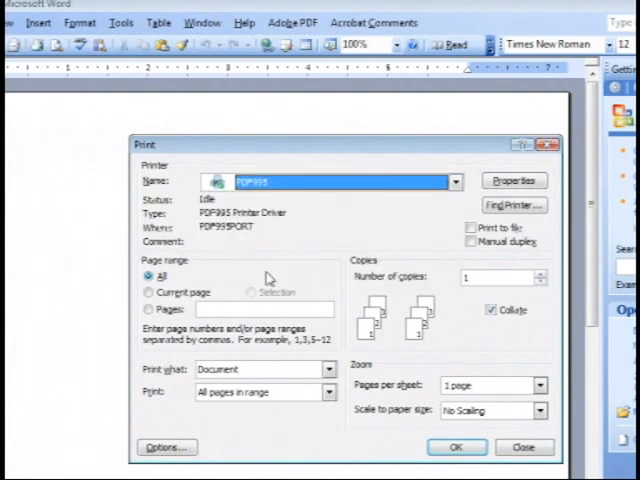
{"action": "left_click", "coordinate": [456, 448]}
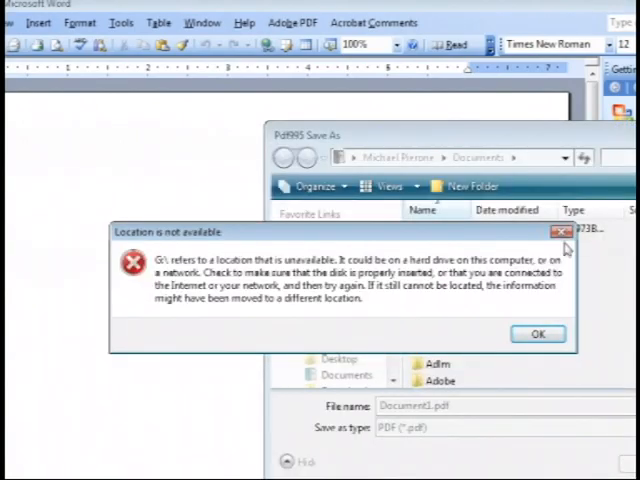
- Dismiss the location error and save the PDF as VendorHistory2009_08_03 on the Desktop
{"action": "left_click", "coordinate": [536, 332]}
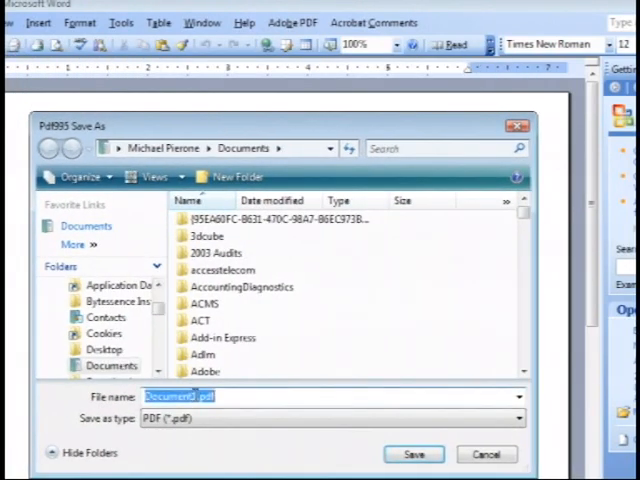
{"action": "type", "text": "VendorHistor"}
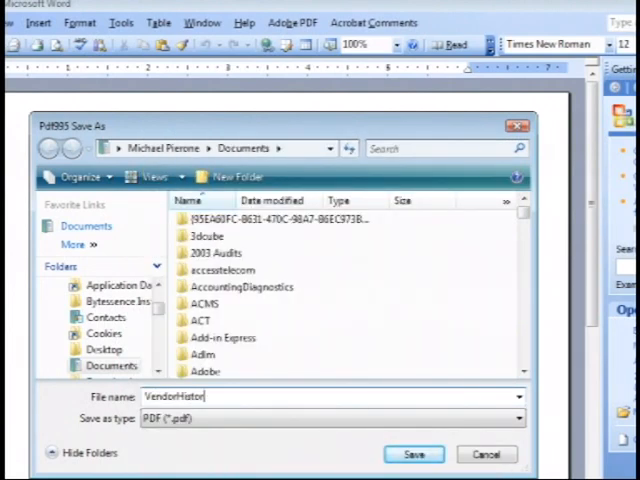
{"action": "type", "text": "y"}
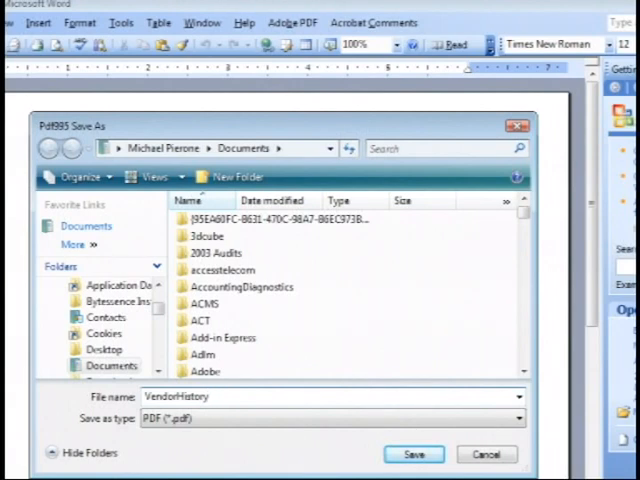
{"action": "type", "text": "2009_08"}
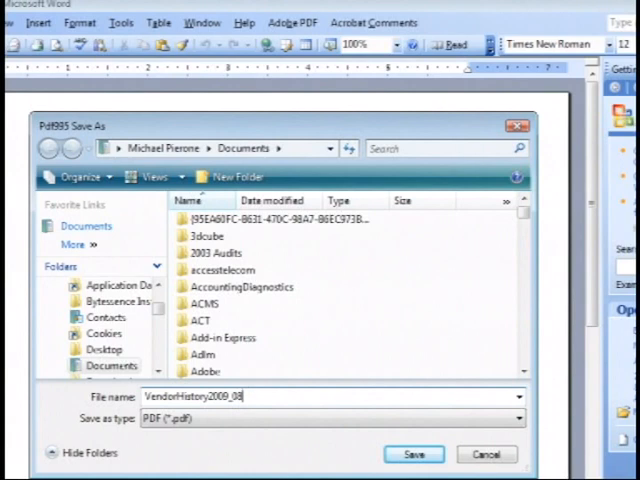
{"action": "type", "text": "_03"}
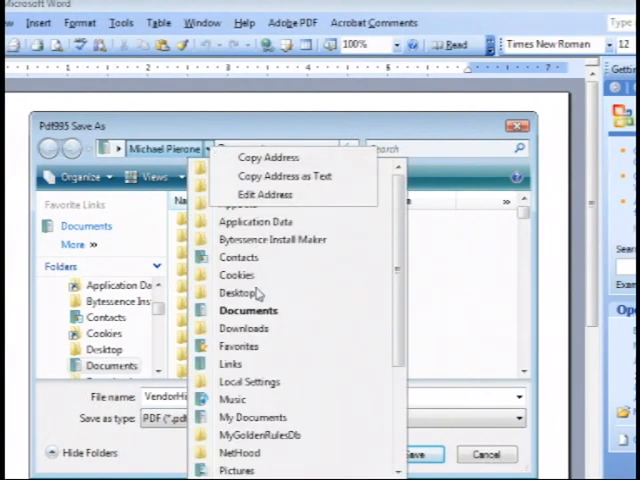
{"action": "left_click", "coordinate": [240, 292]}
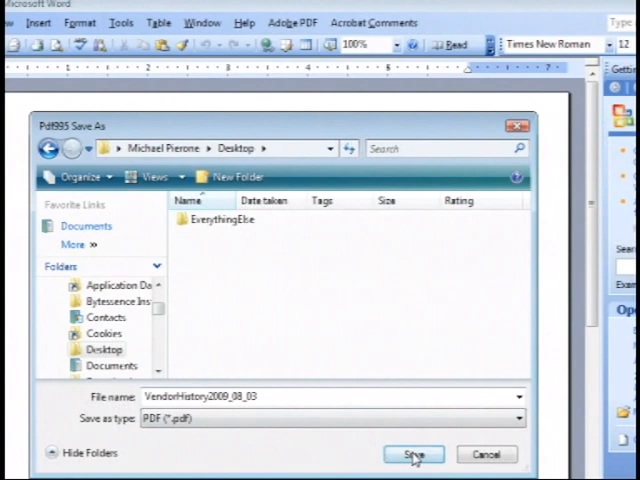
{"action": "left_click", "coordinate": [412, 454]}
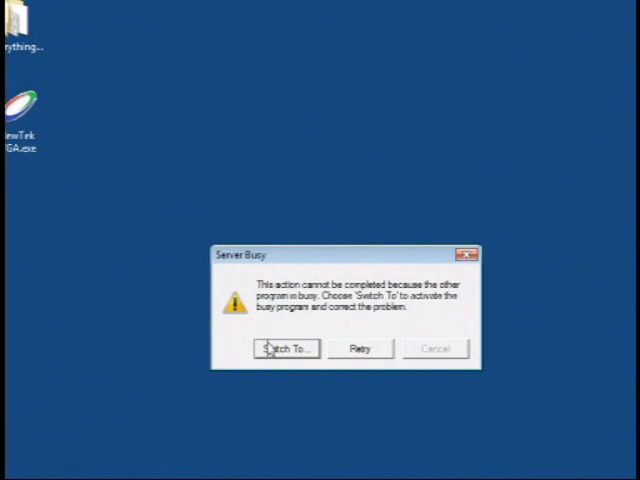
- Switch to the busy program and close the pdf995 Internet Explorer window
{"action": "left_click", "coordinate": [284, 348]}
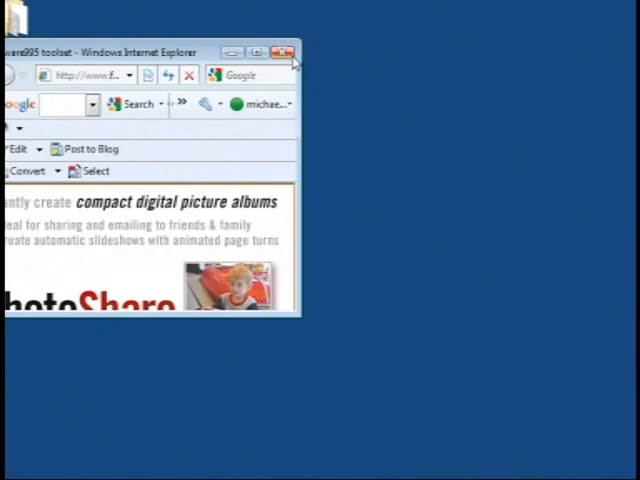
{"action": "left_click", "coordinate": [288, 52]}
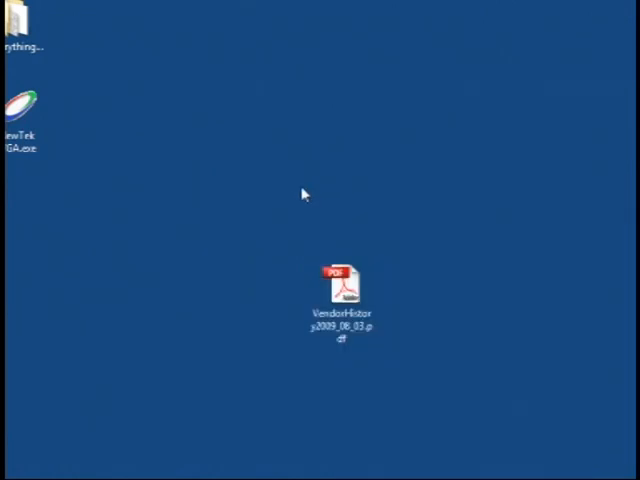
{"action": "mouse_move", "coordinate": [524, 302]}
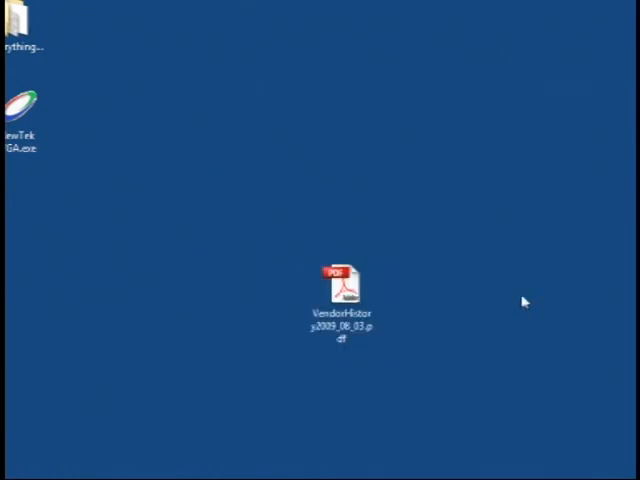